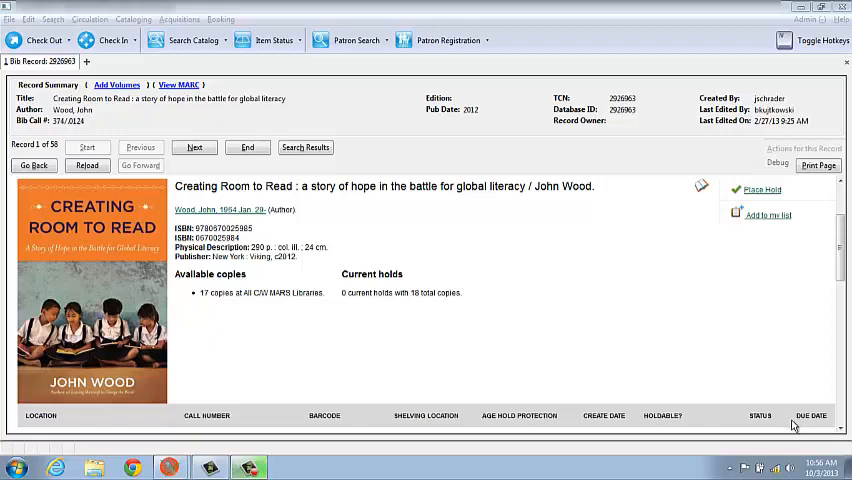
Open the Add Volume/Item form from the Creating Room to Read record summary
{"action": "left_click", "coordinate": [803, 148]}
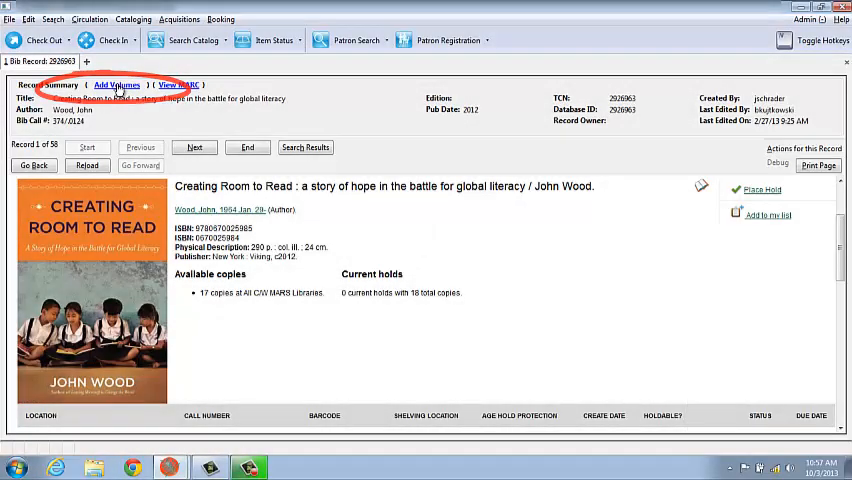
{"action": "left_click", "coordinate": [115, 85]}
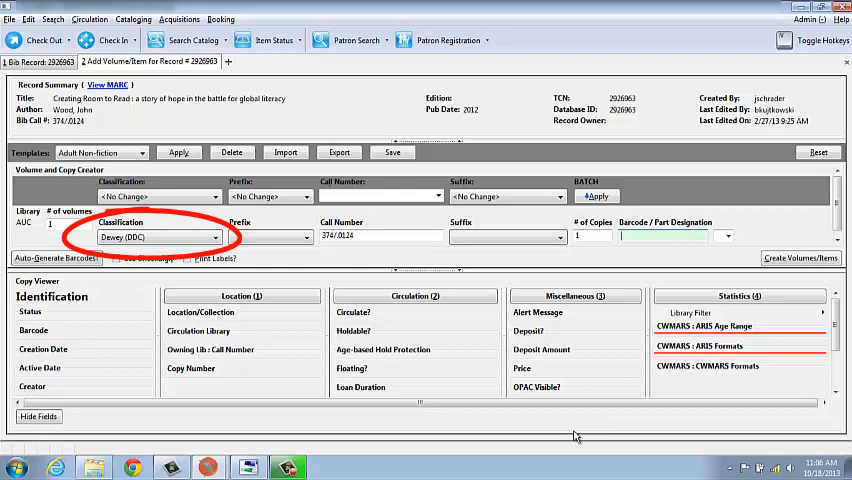
{"action": "mouse_move", "coordinate": [575, 430]}
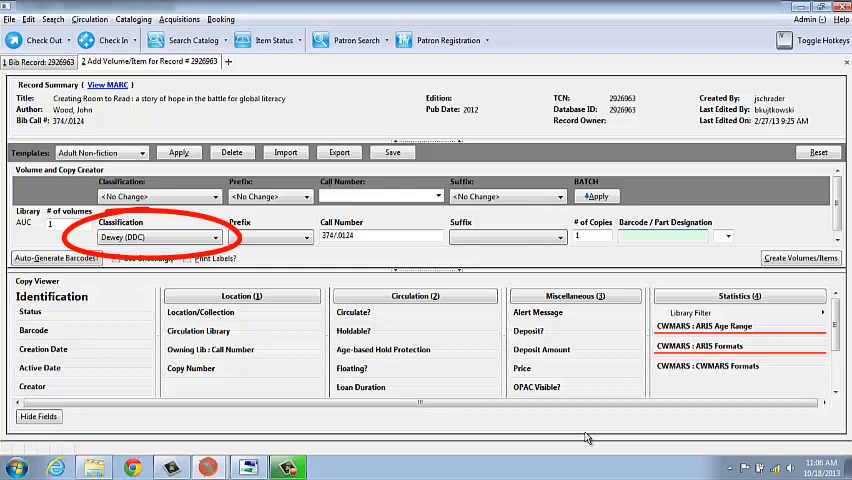
{"action": "mouse_move", "coordinate": [576, 436]}
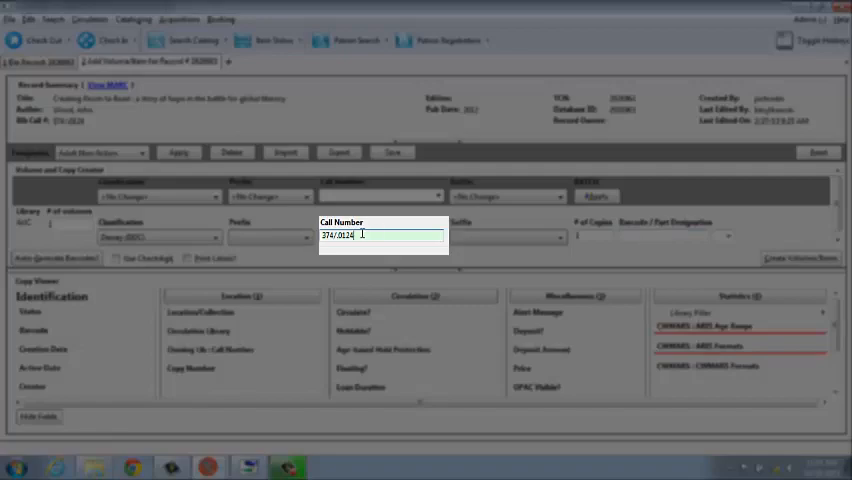
Replace the call number 374/.0124 with 374.0124 Wood
{"action": "triple_click", "coordinate": [380, 235]}
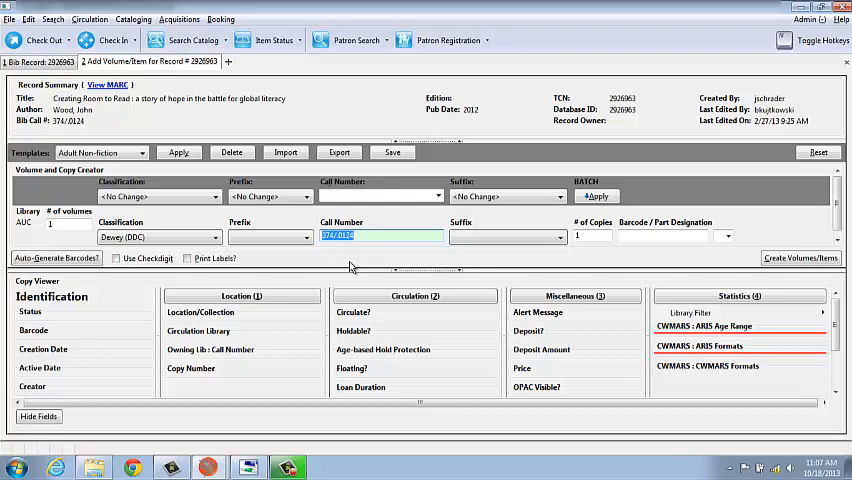
{"action": "type", "text": "3"}
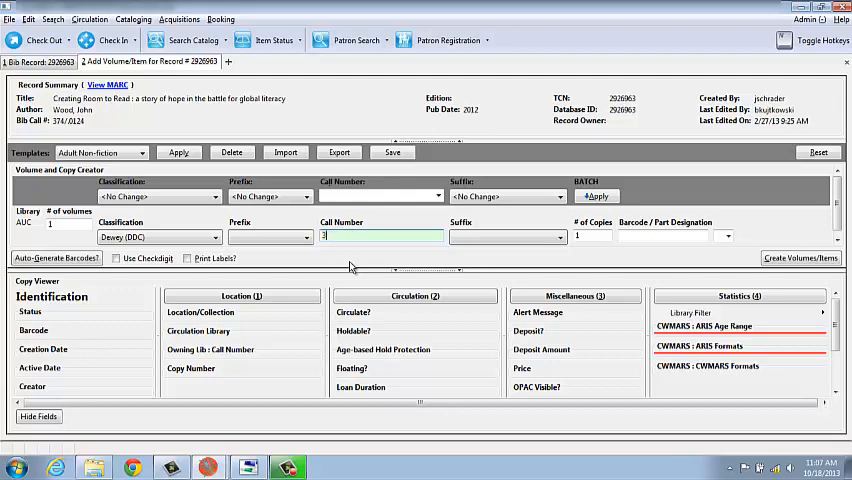
{"action": "type", "text": "74.0124"}
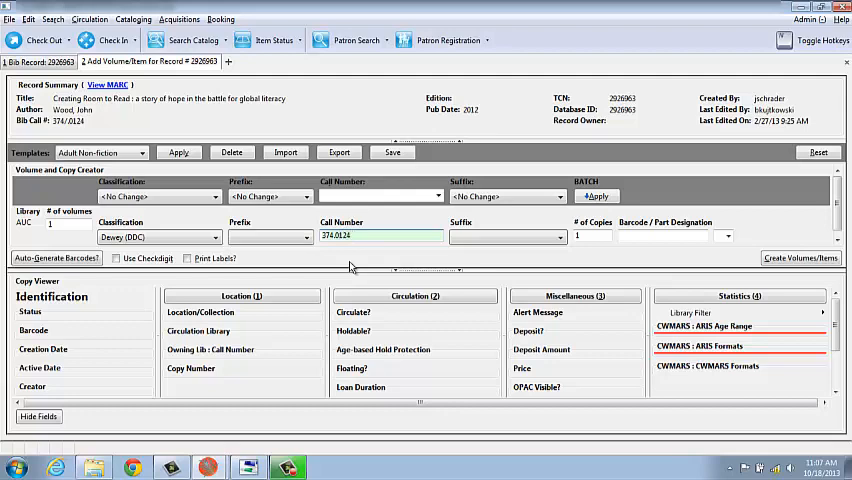
{"action": "type", "text": "Wood"}
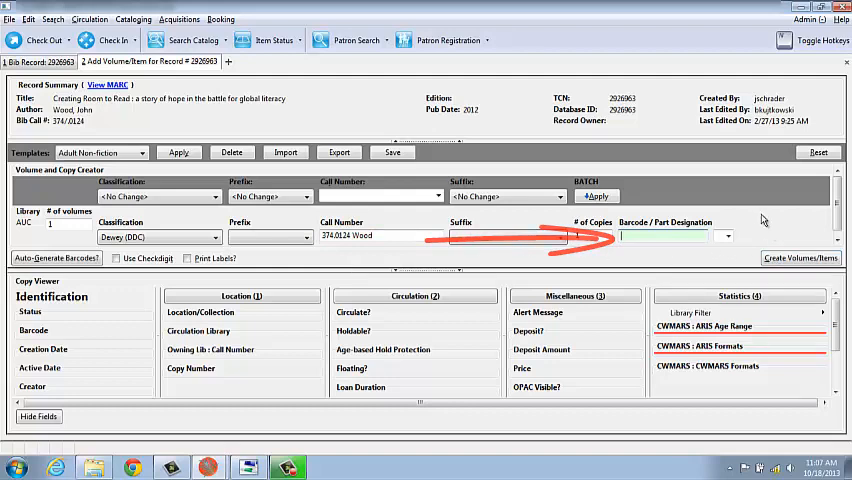
{"action": "type", "text": "37447"}
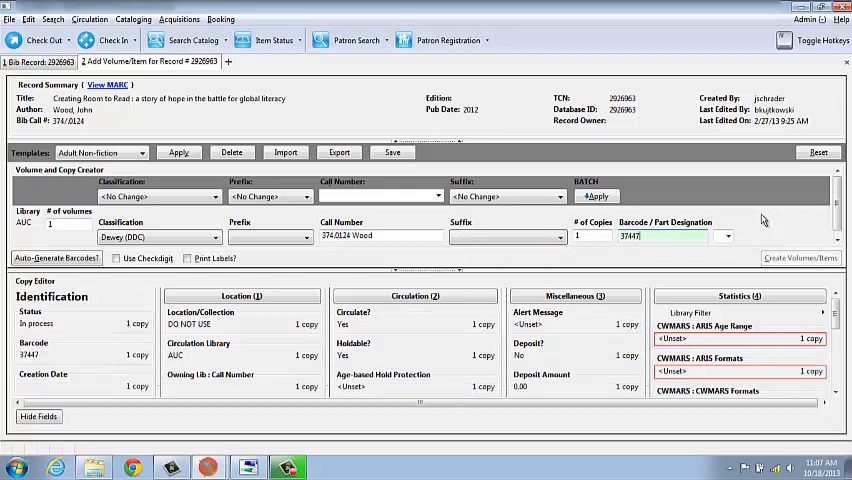
{"action": "type", "text": "000015843"}
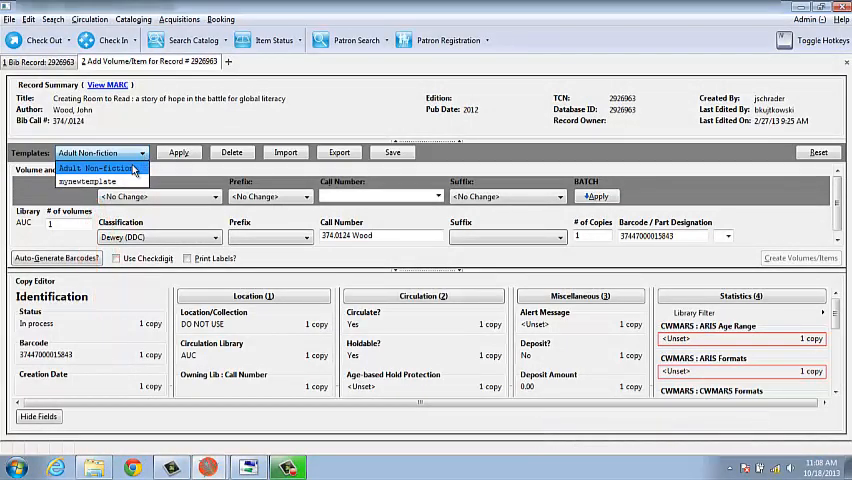
Apply the Adult Non-fiction copy template: Stacks 2nd Floor, Adult, Books, Nonfiction
{"action": "left_click", "coordinate": [95, 167]}
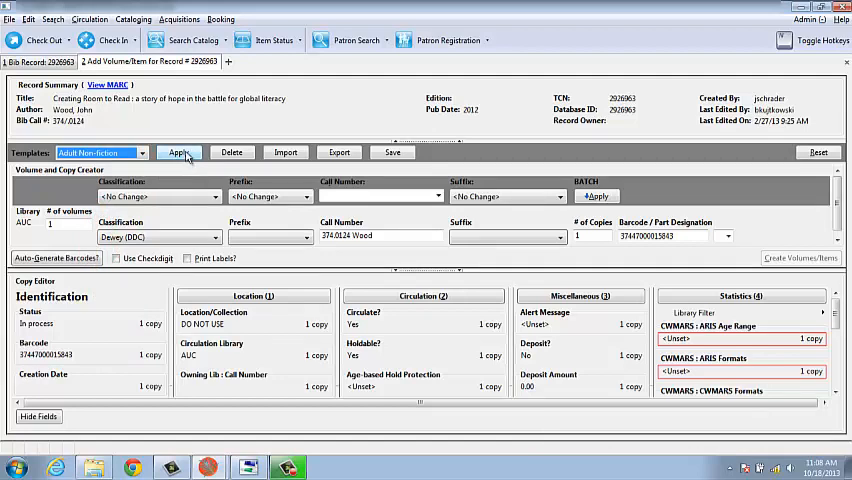
{"action": "left_click", "coordinate": [179, 152]}
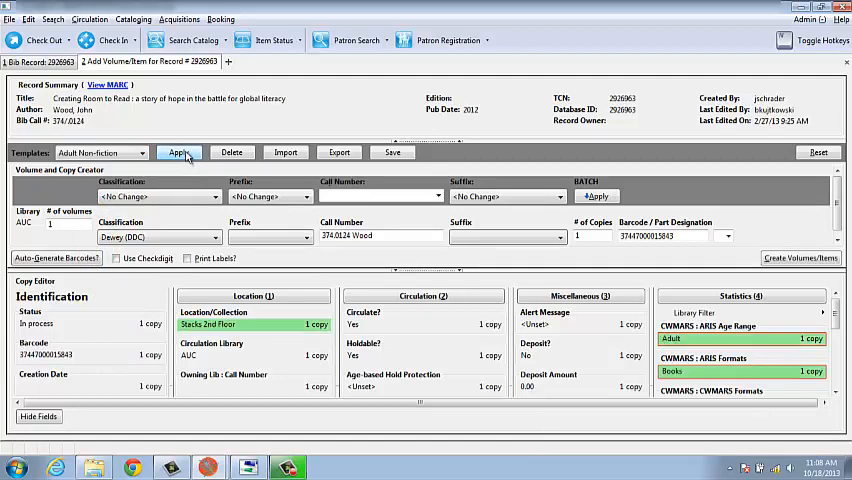
{"action": "left_click", "coordinate": [179, 152]}
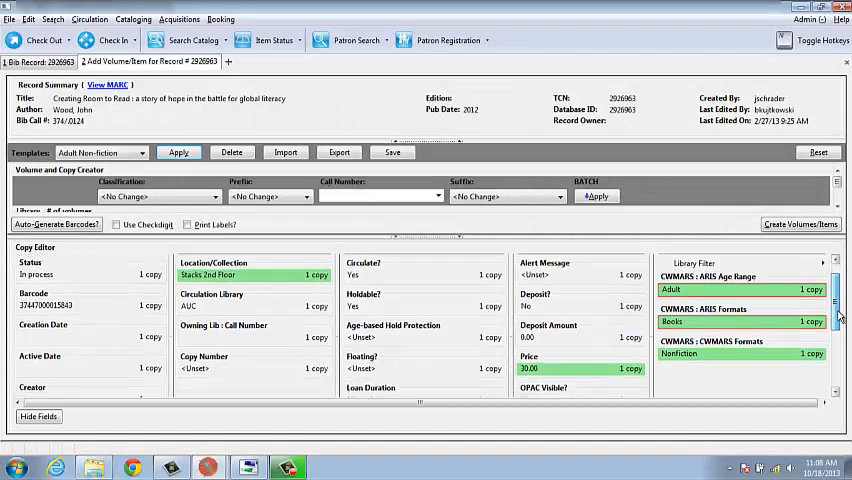
{"action": "scroll", "scroll_direction": "down", "scroll_amount": 3}
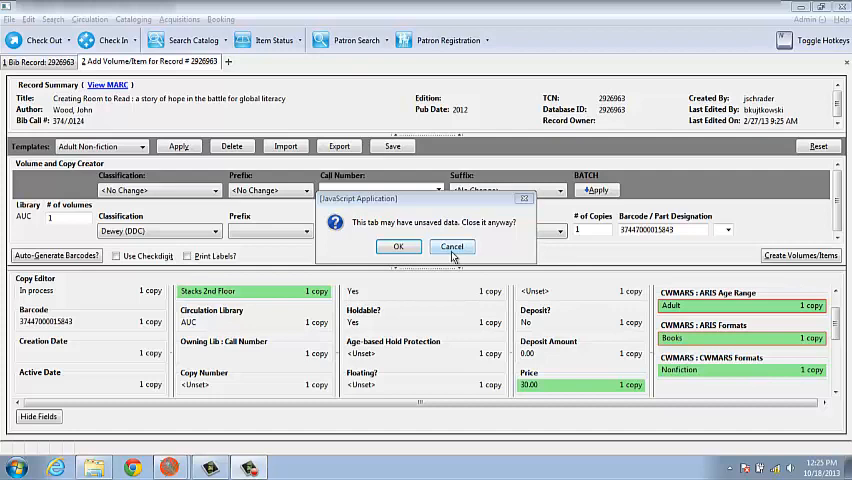
{"action": "left_click", "coordinate": [452, 247]}
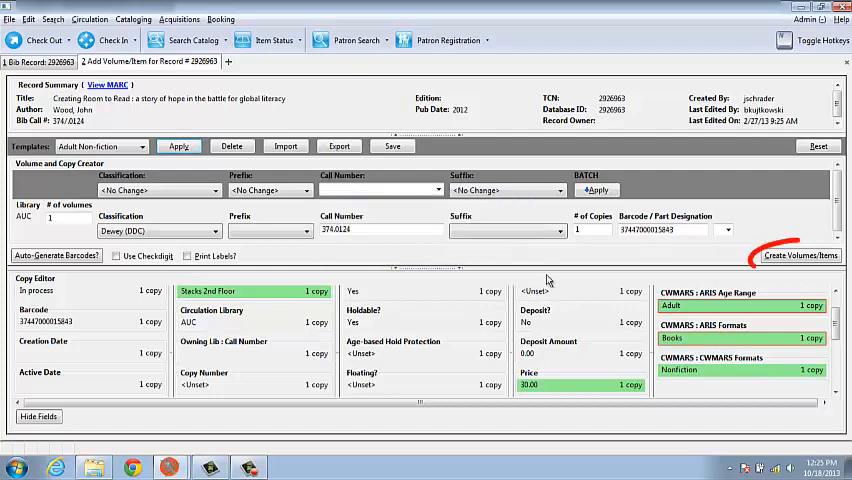
{"action": "left_click", "coordinate": [660, 230]}
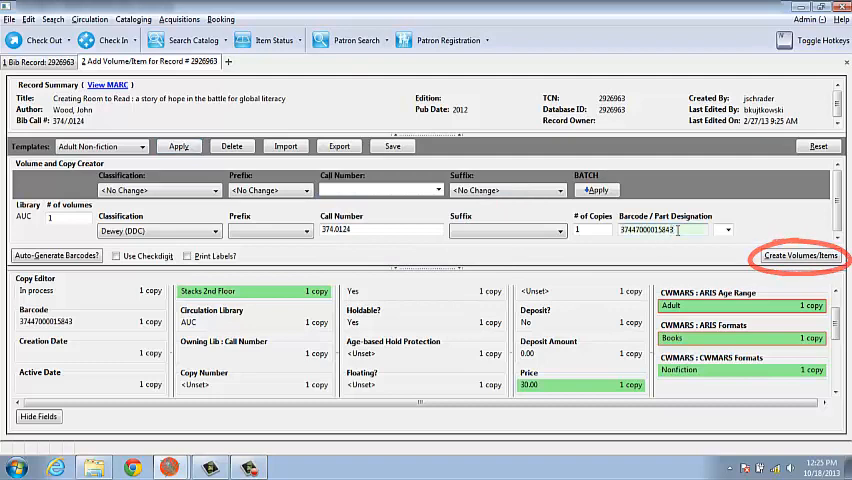
{"action": "left_click", "coordinate": [801, 256]}
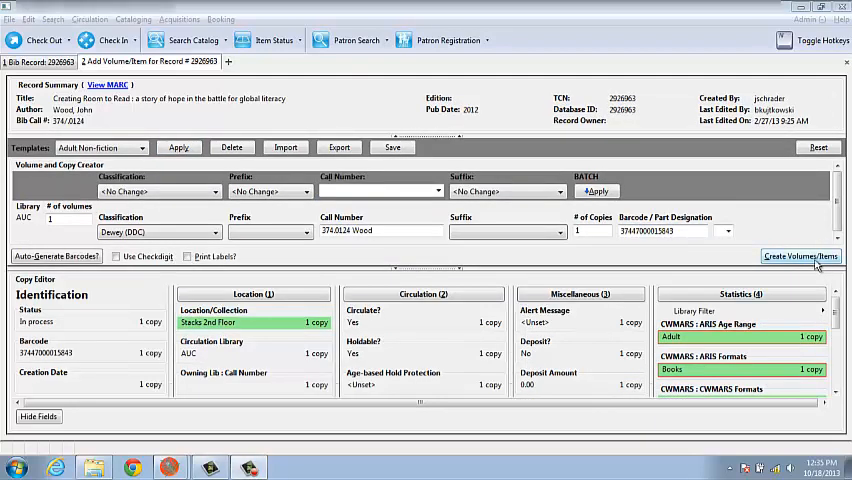
Try creating the copy and dismiss the duplicate barcode error
{"action": "left_click", "coordinate": [800, 256]}
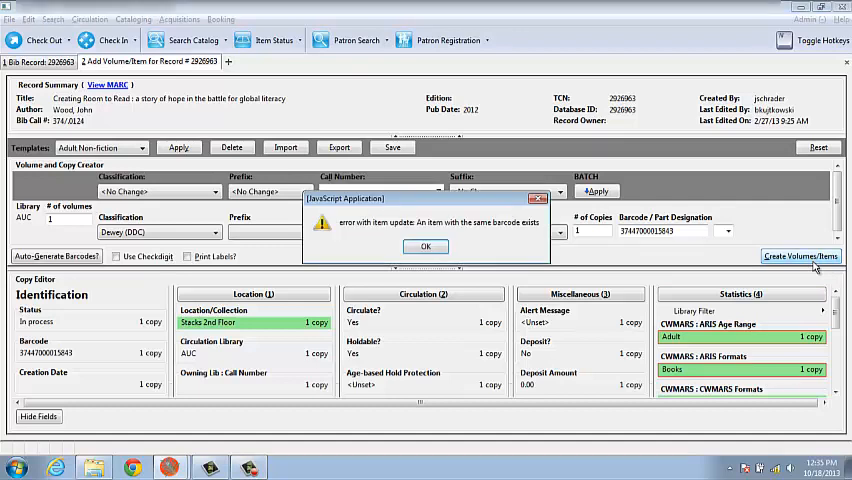
{"action": "mouse_move", "coordinate": [613, 358]}
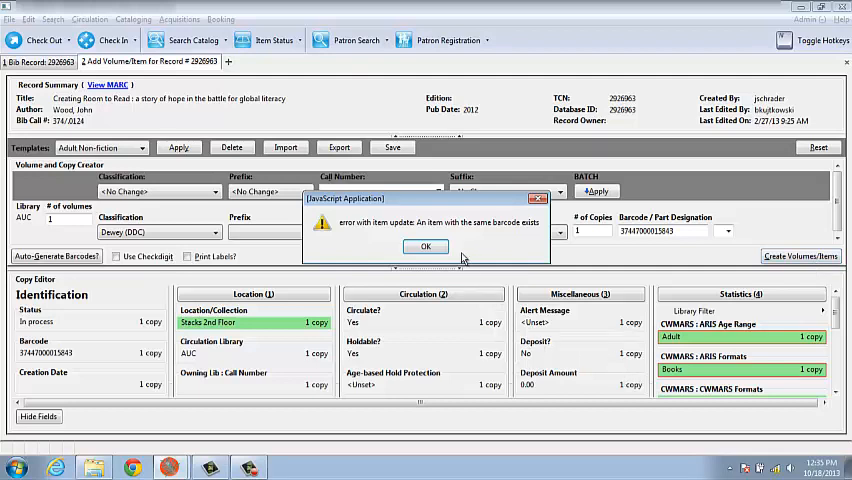
{"action": "left_click", "coordinate": [425, 246]}
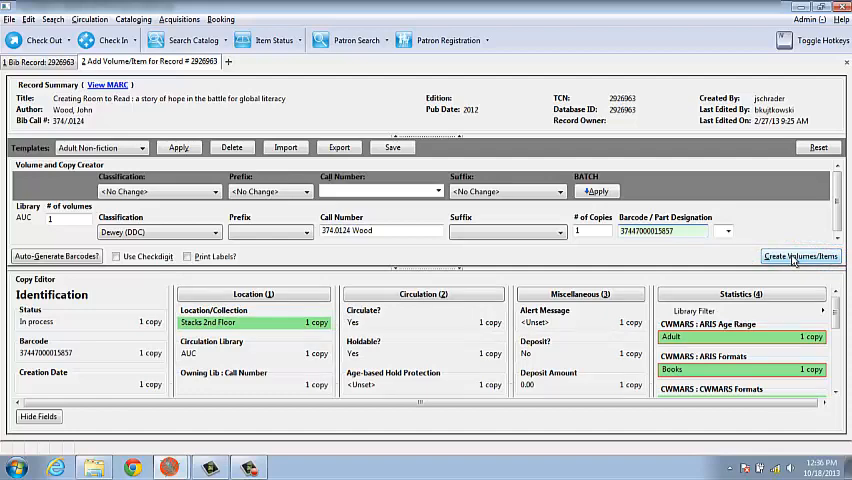
{"action": "left_click", "coordinate": [800, 256]}
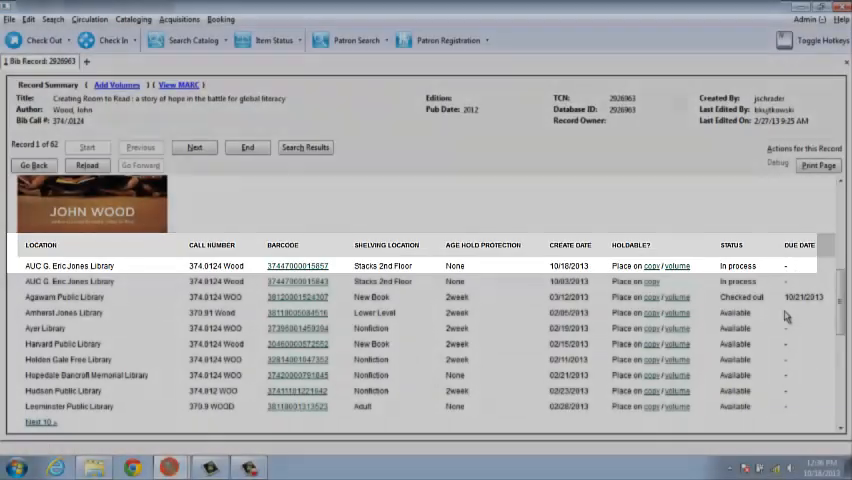